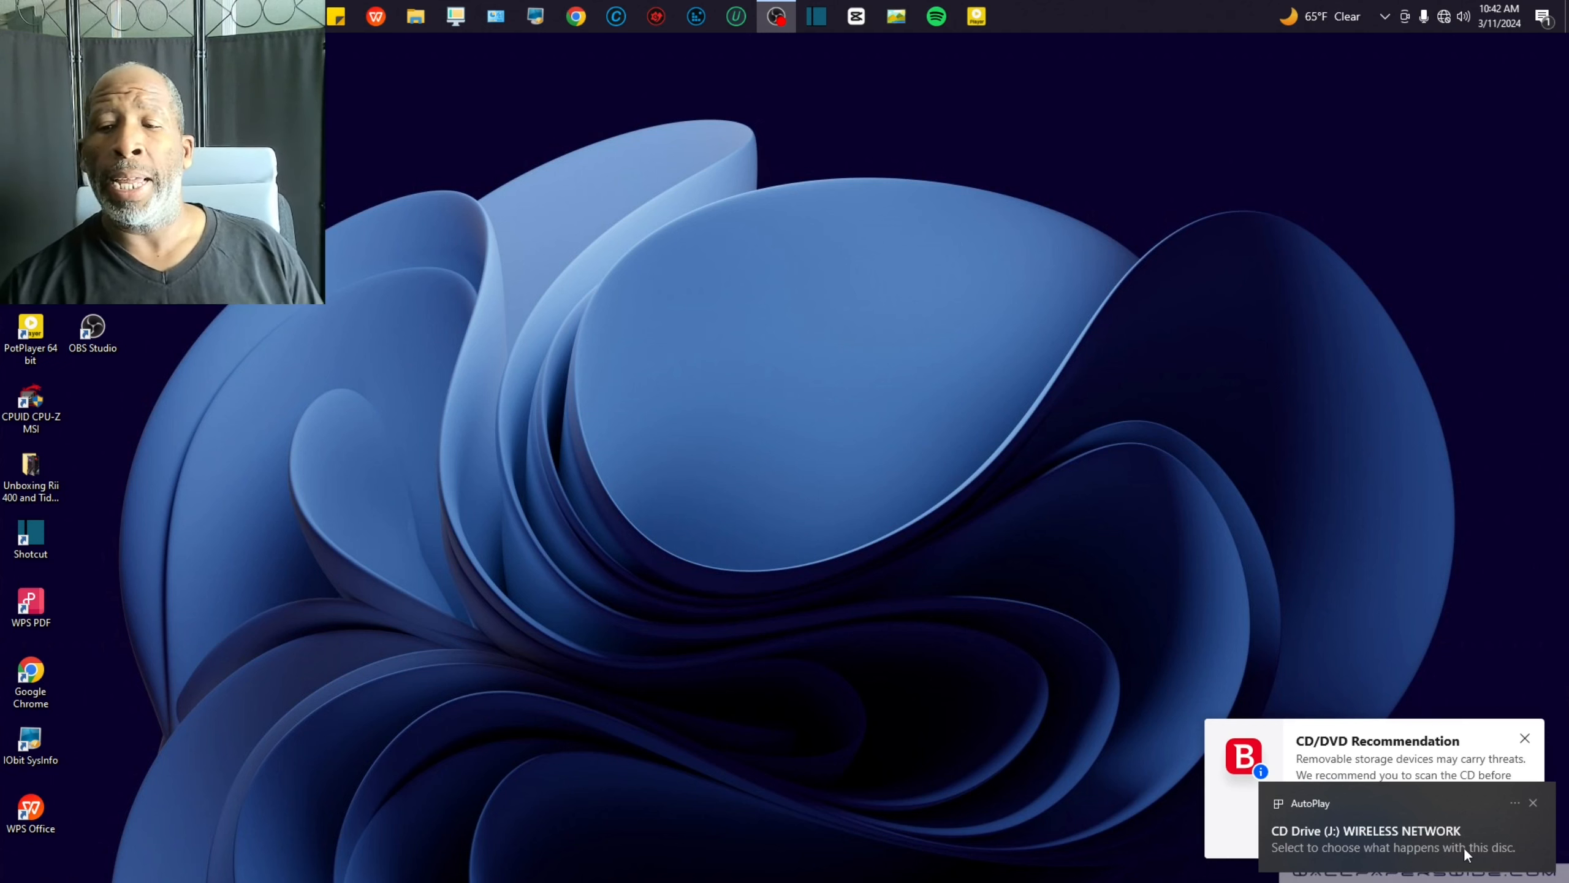
pyautogui.moveTo(1466, 850)
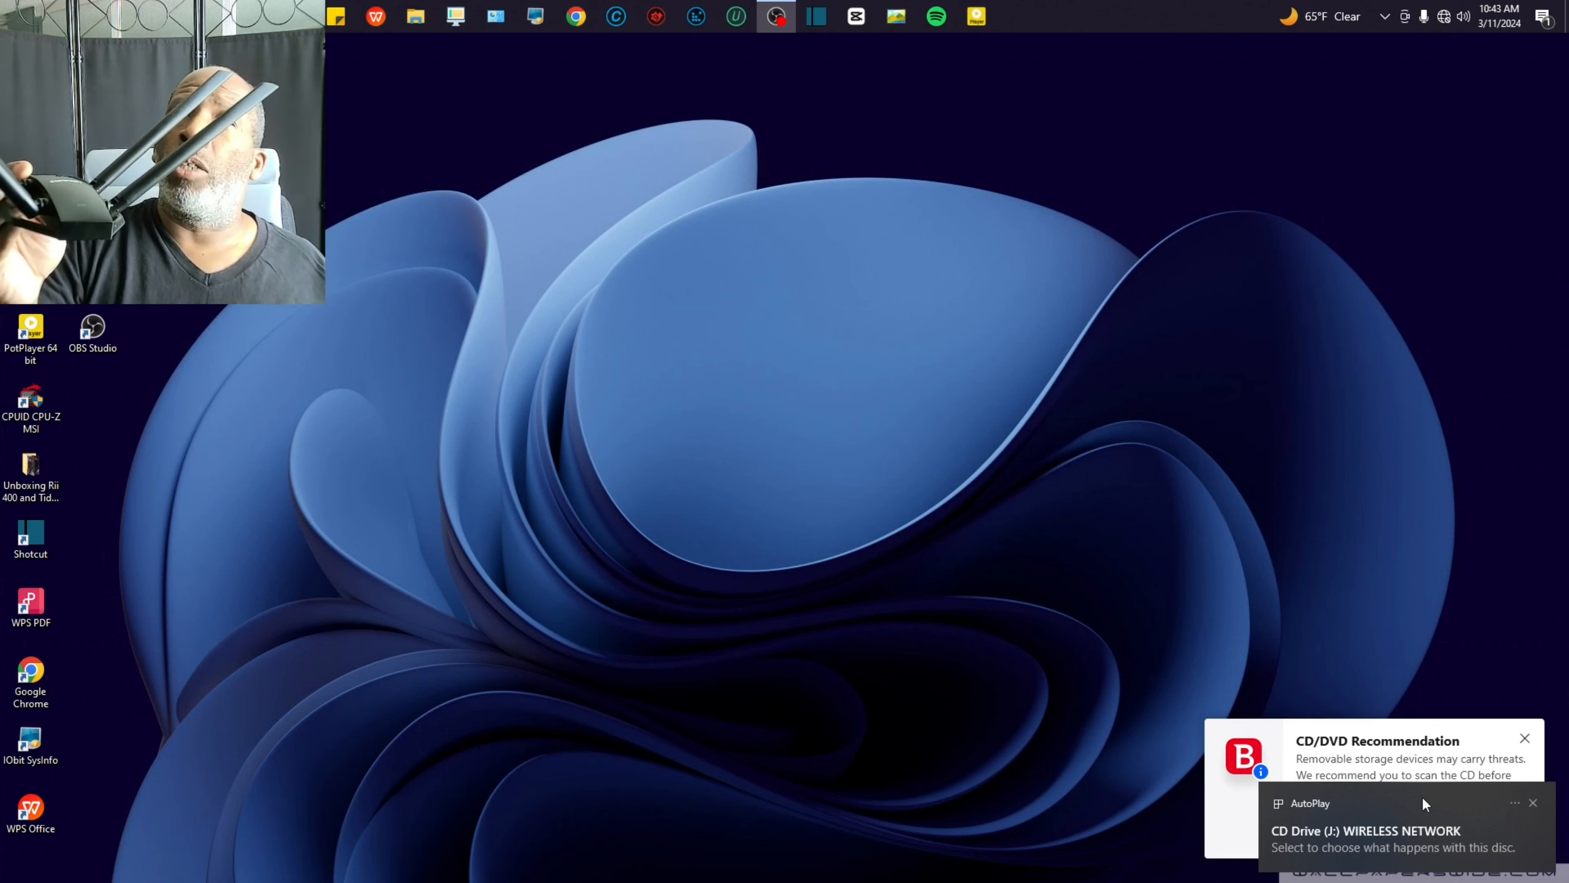
# Dismiss the Bitdefender CD/DVD scan recommendation toast, keeping the AutoPlay notice for drive J:
pyautogui.click(1525, 737)
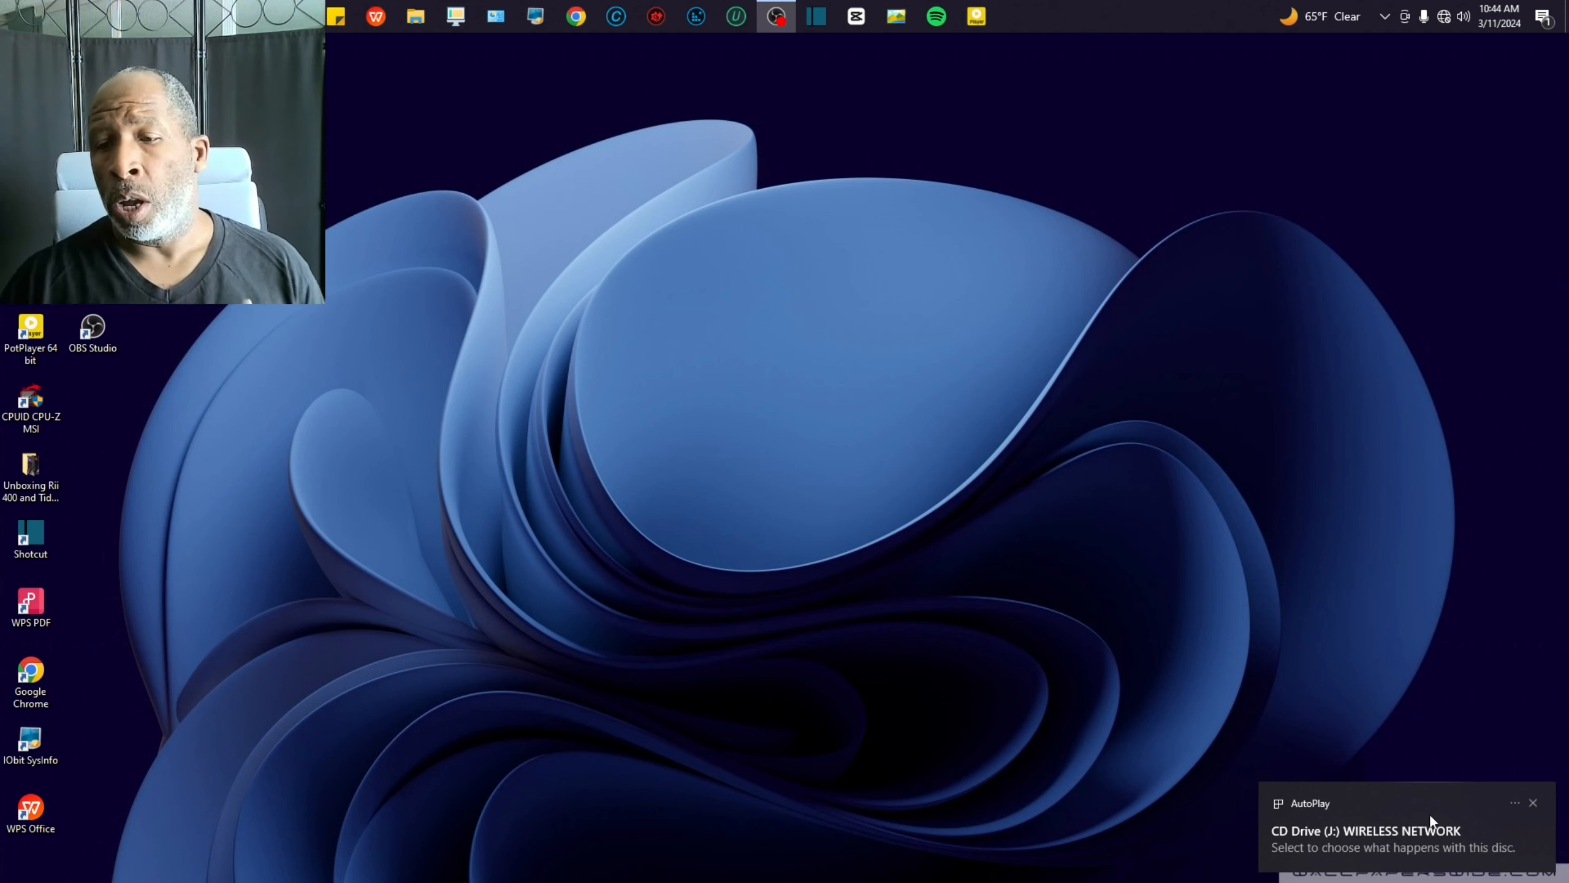
# Use the AutoPlay notice to view the WIRELESS NETWORK disc's files in File Explorer
pyautogui.click(1390, 830)
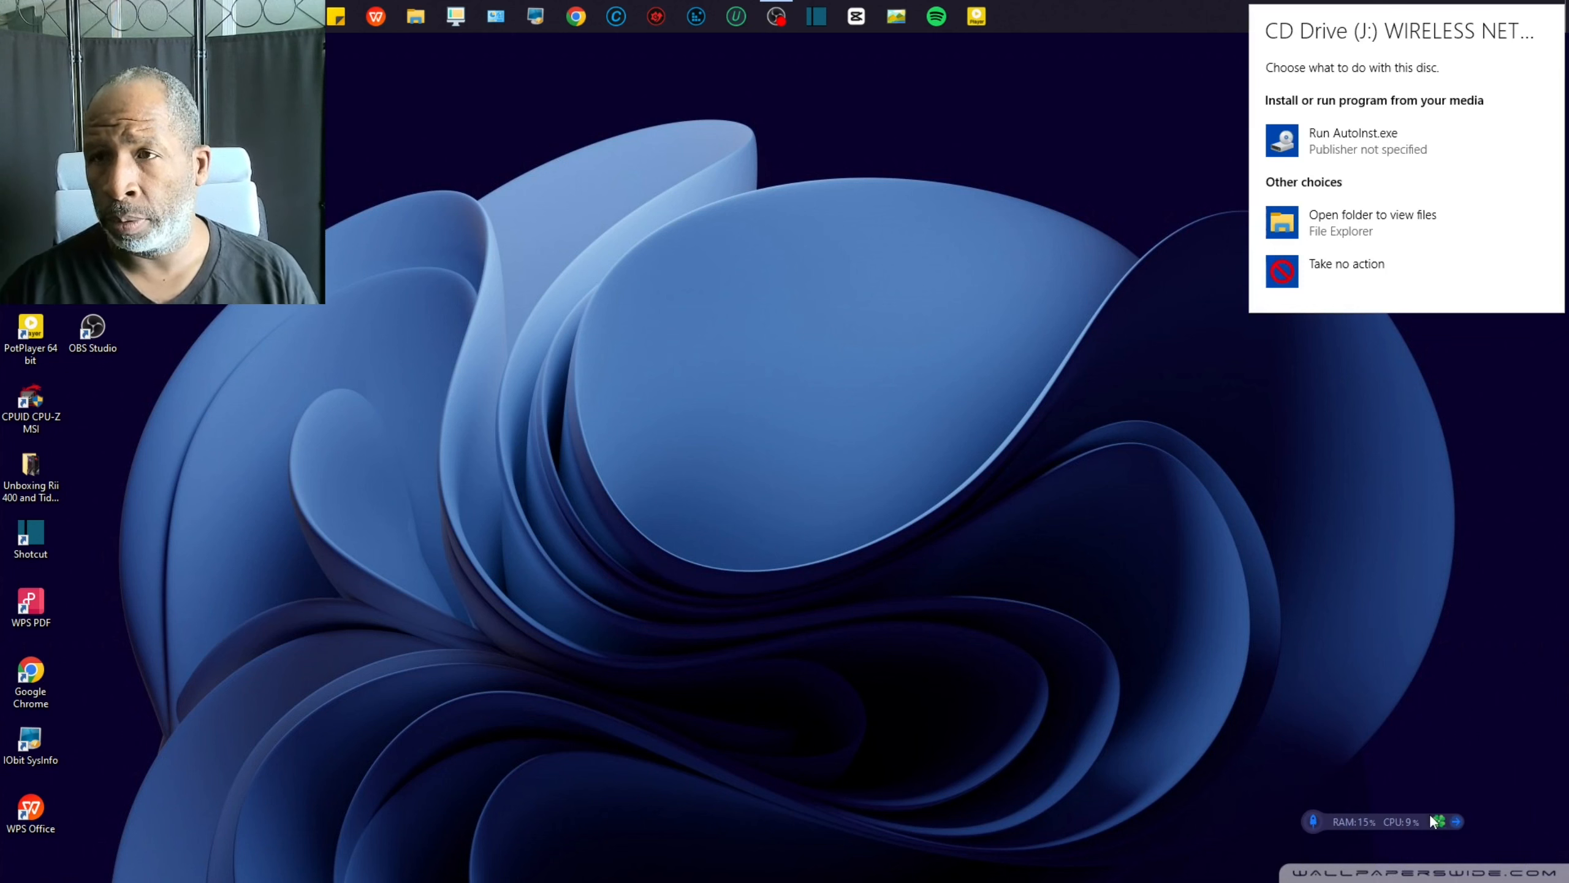
pyautogui.moveTo(1372, 222)
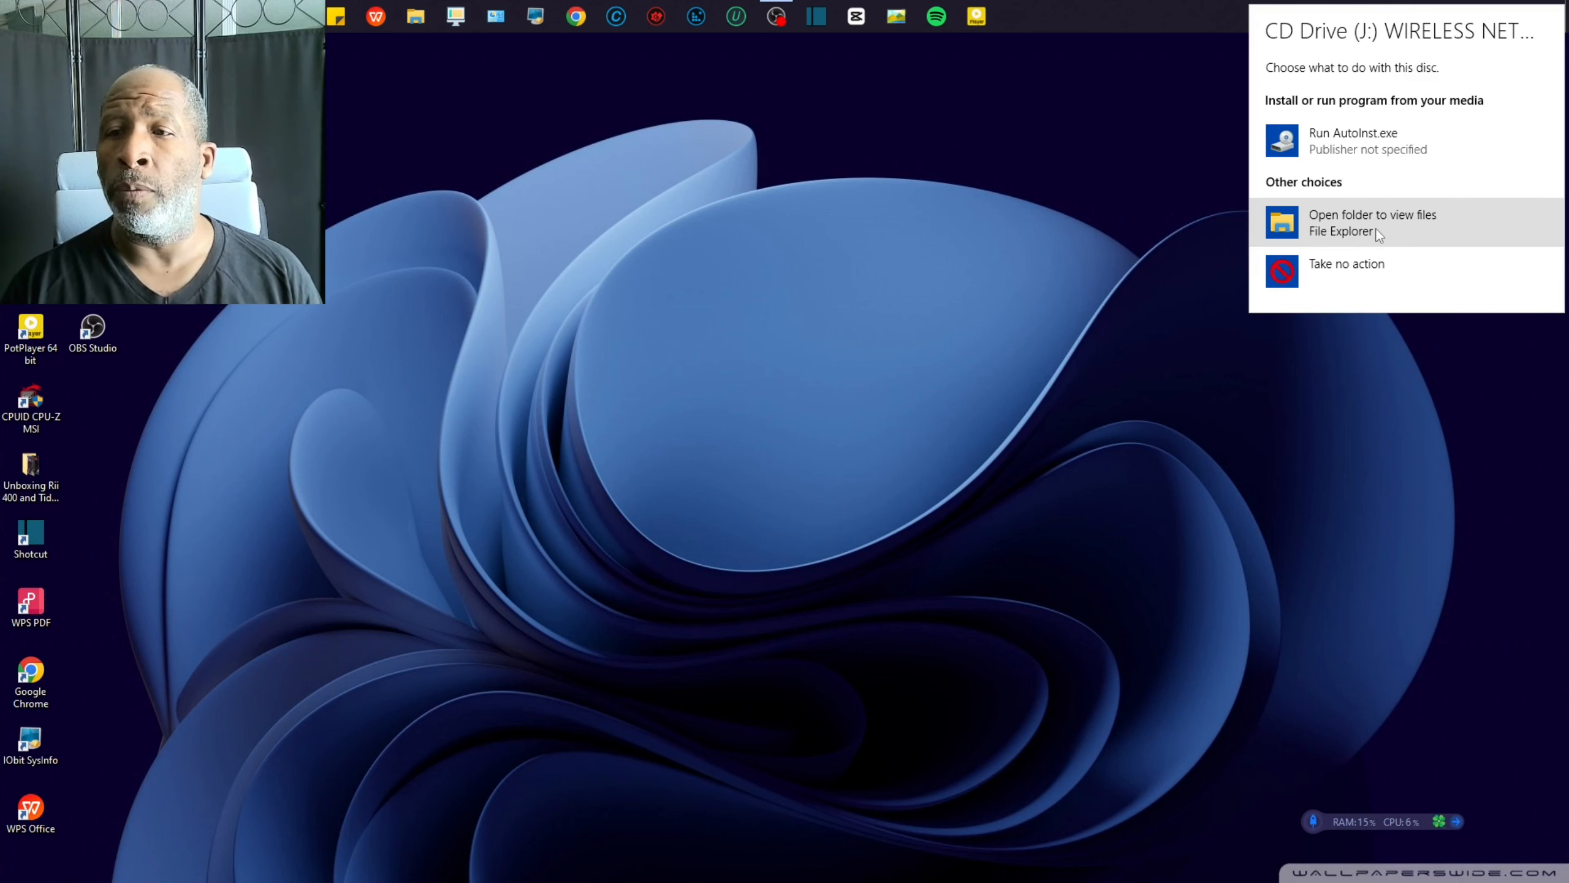
pyautogui.click(1372, 222)
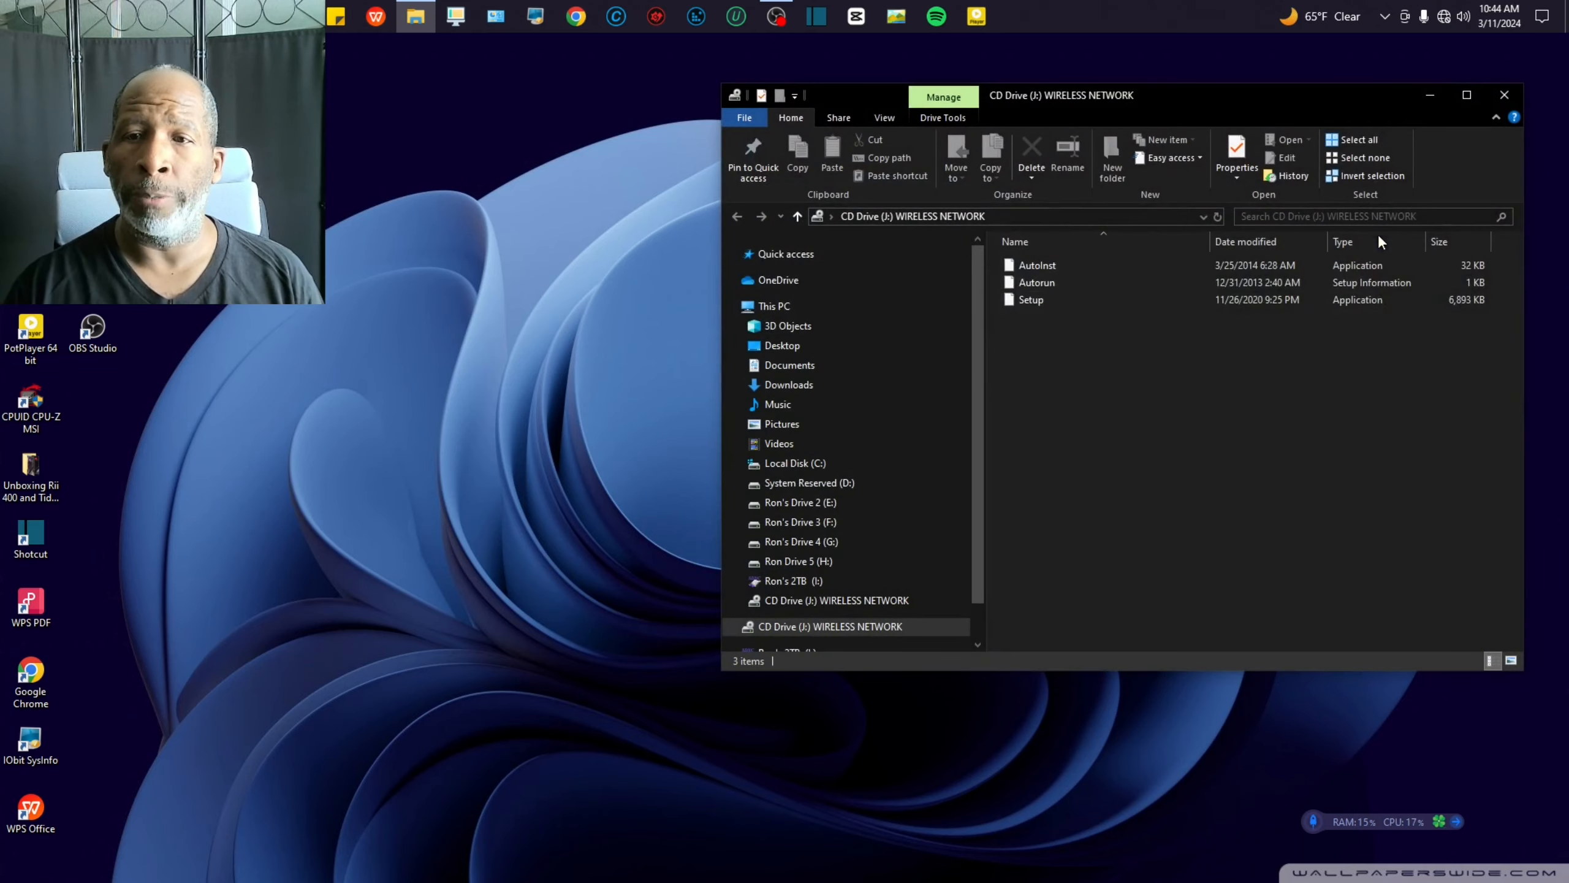
pyautogui.moveTo(1341, 697)
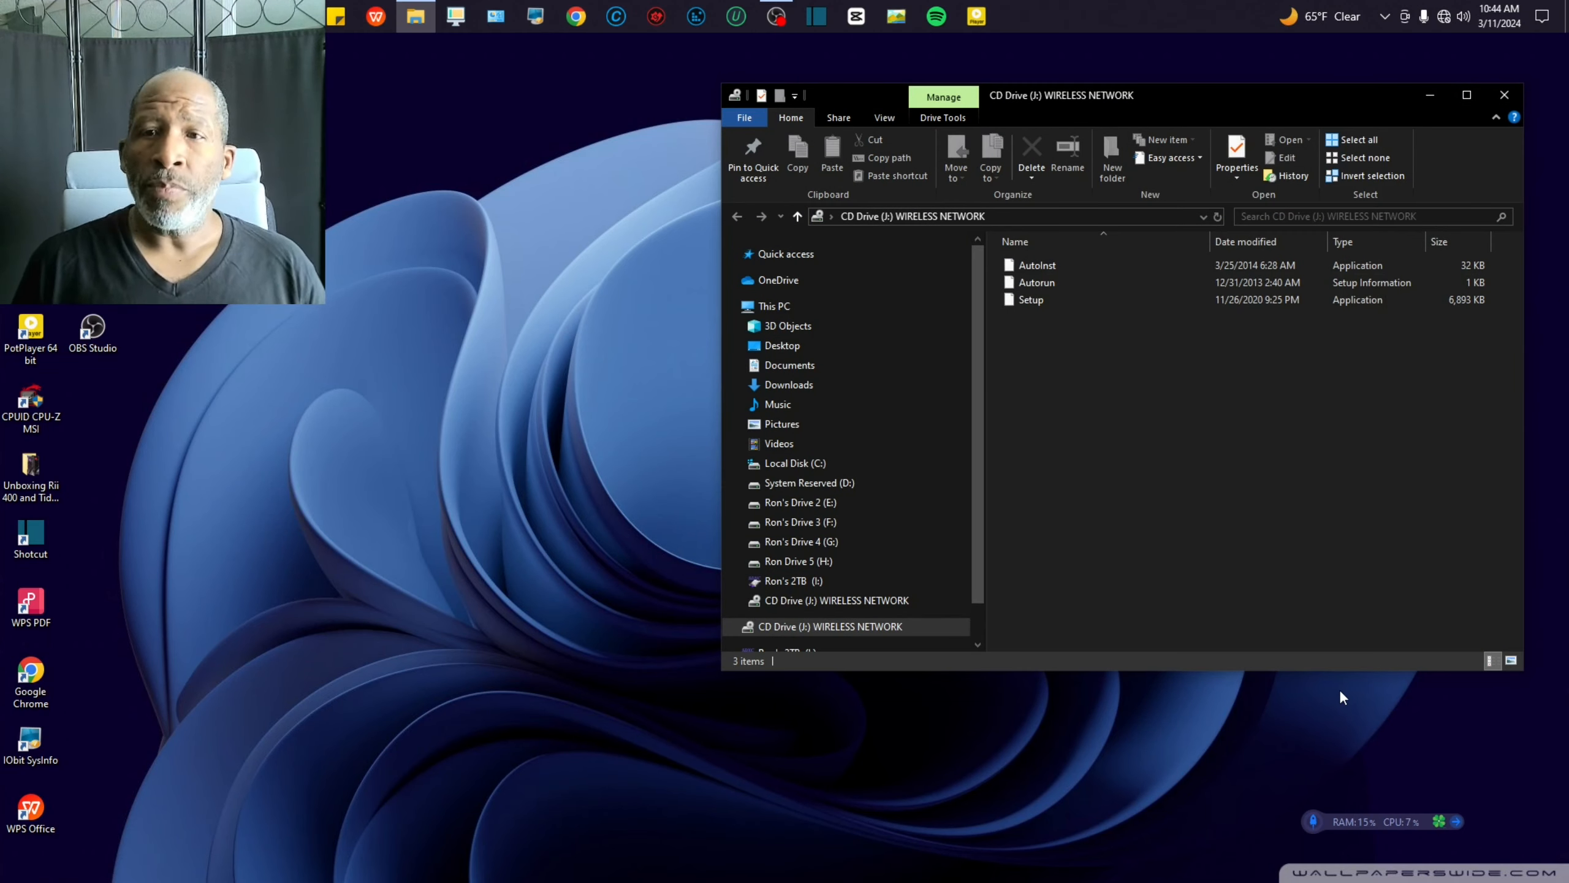
pyautogui.moveTo(1334, 688)
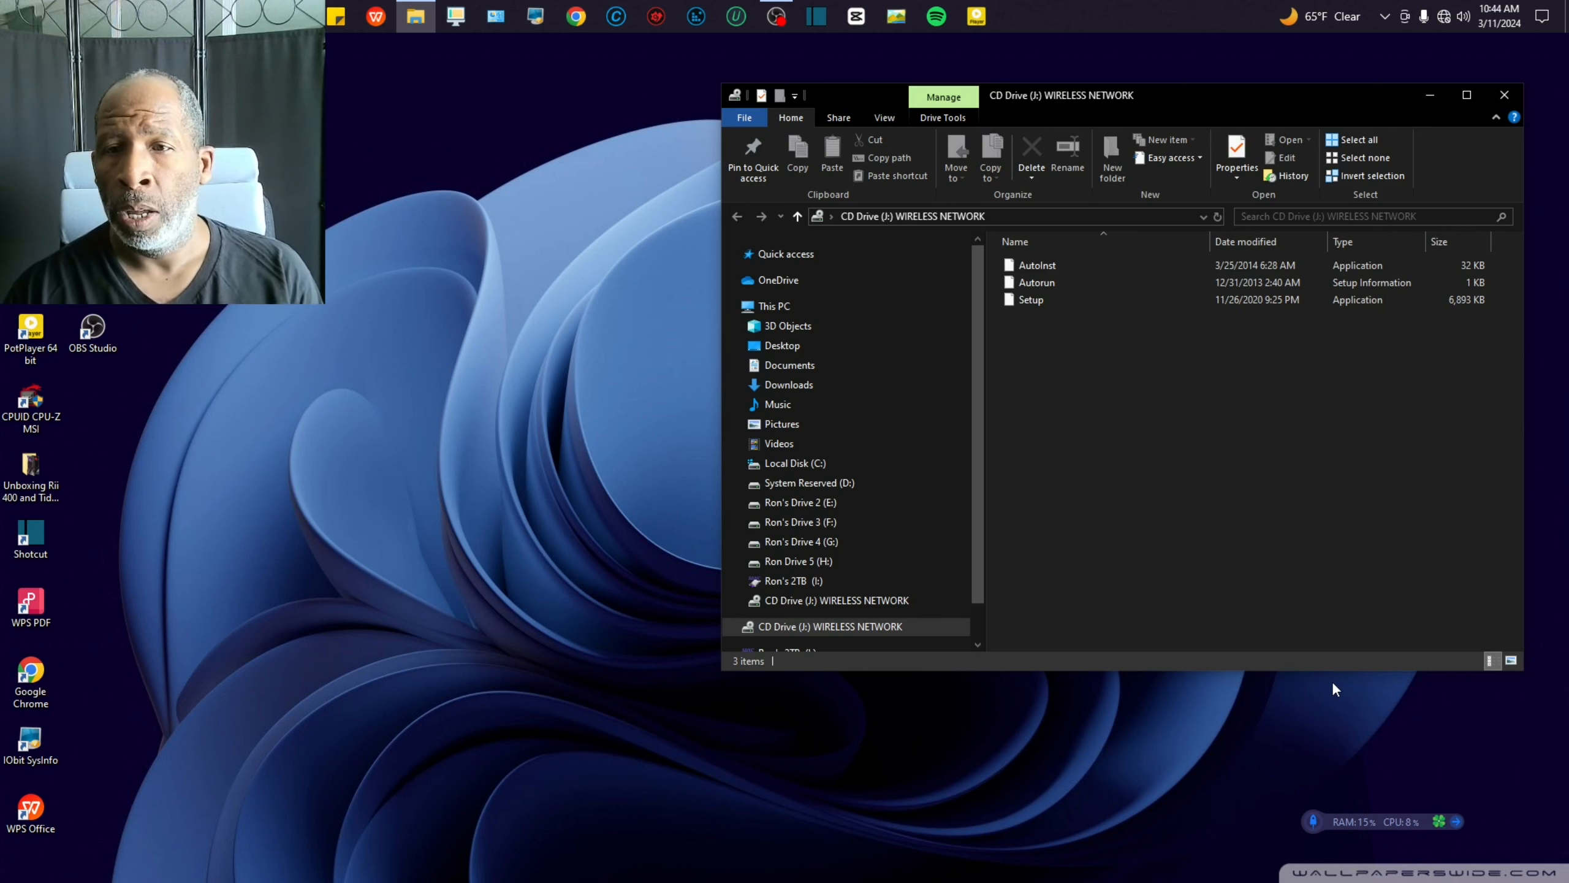
pyautogui.moveTo(1152, 342)
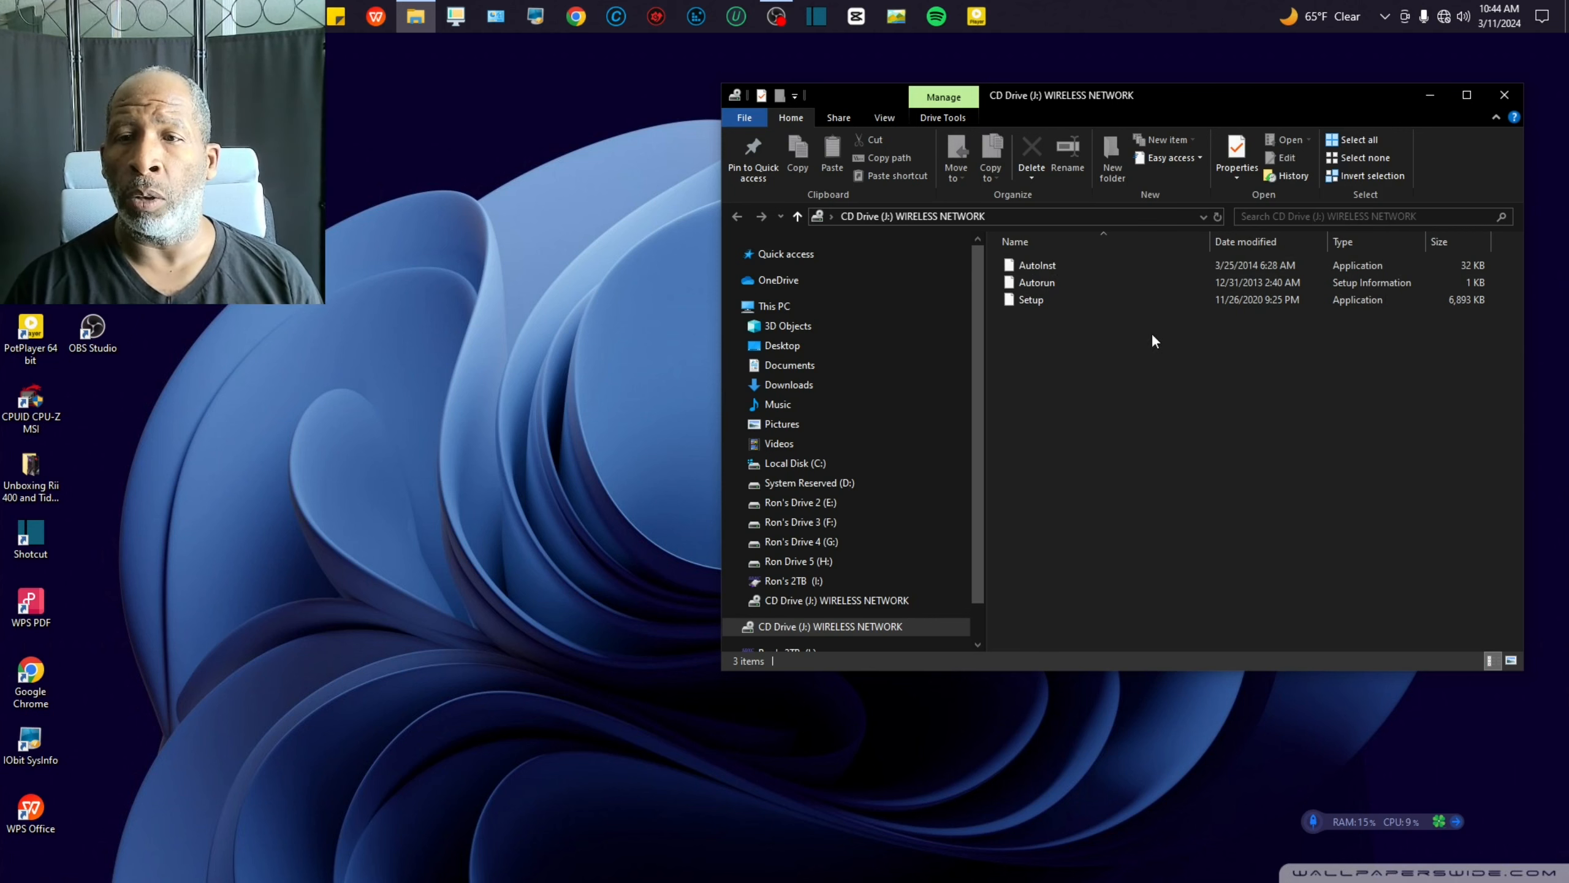
pyautogui.moveTo(1356, 465)
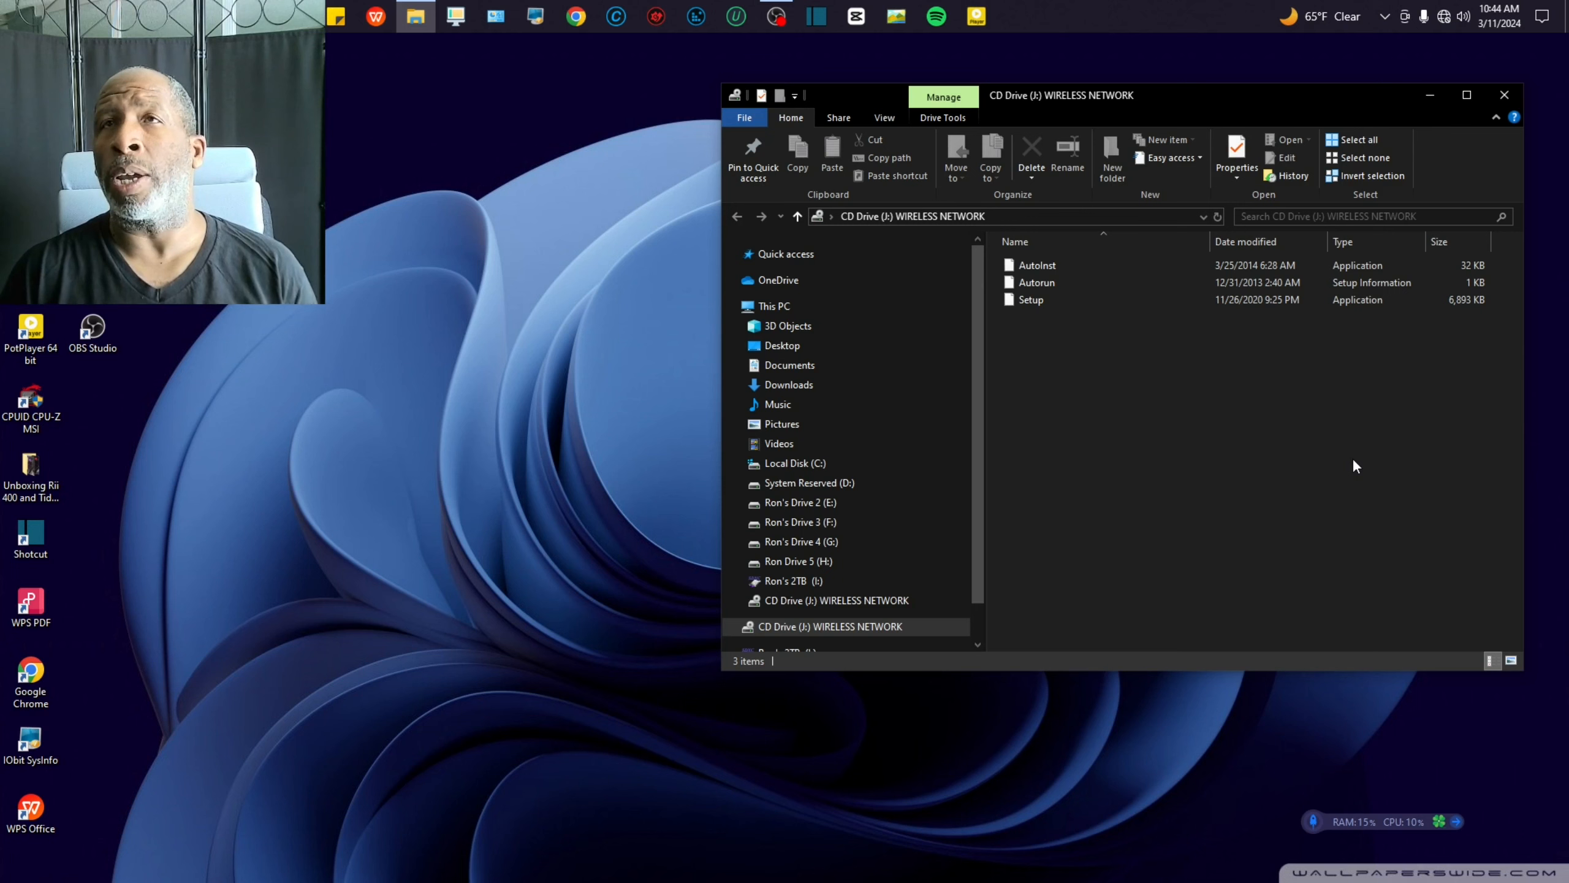
pyautogui.moveTo(1055, 535)
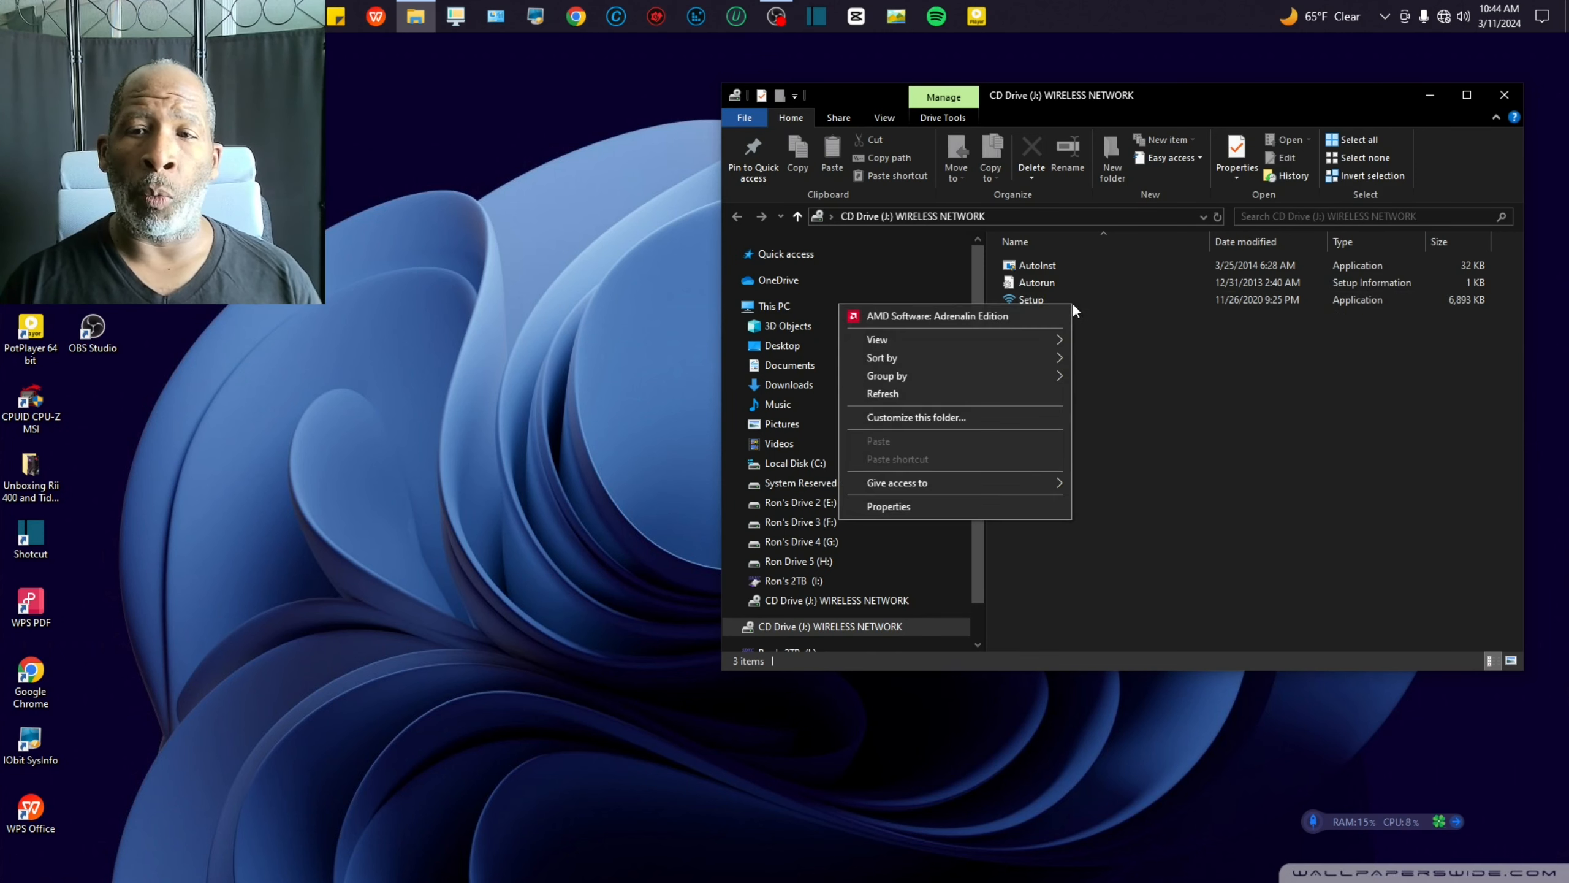
# Clear the stray folder menu and bring up the Setup application's actions
pyautogui.click(1070, 339)
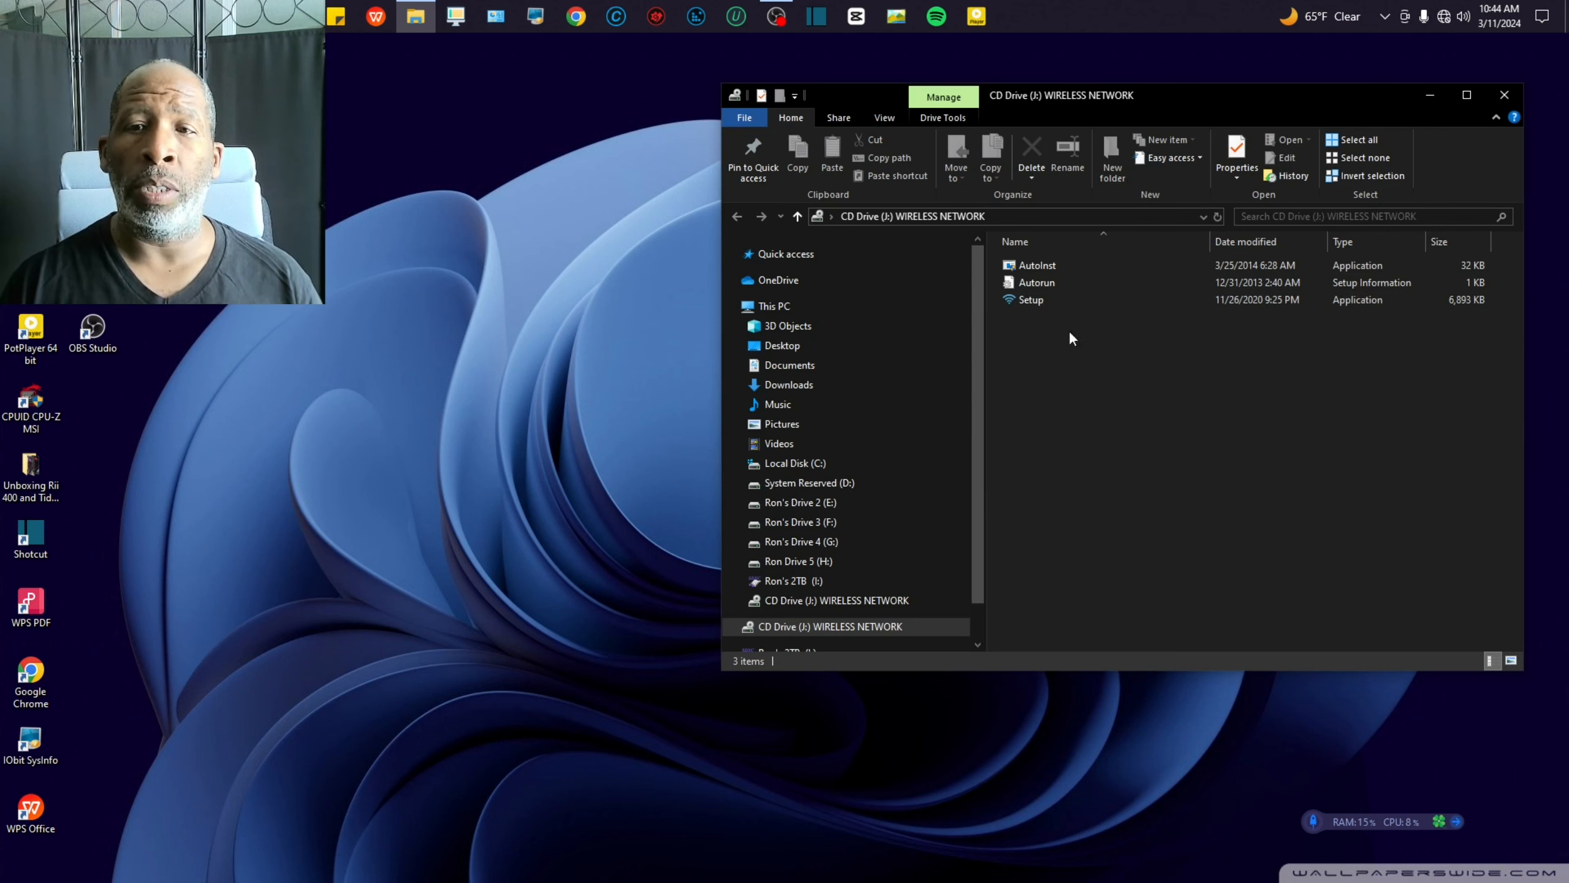
pyautogui.click(1031, 300)
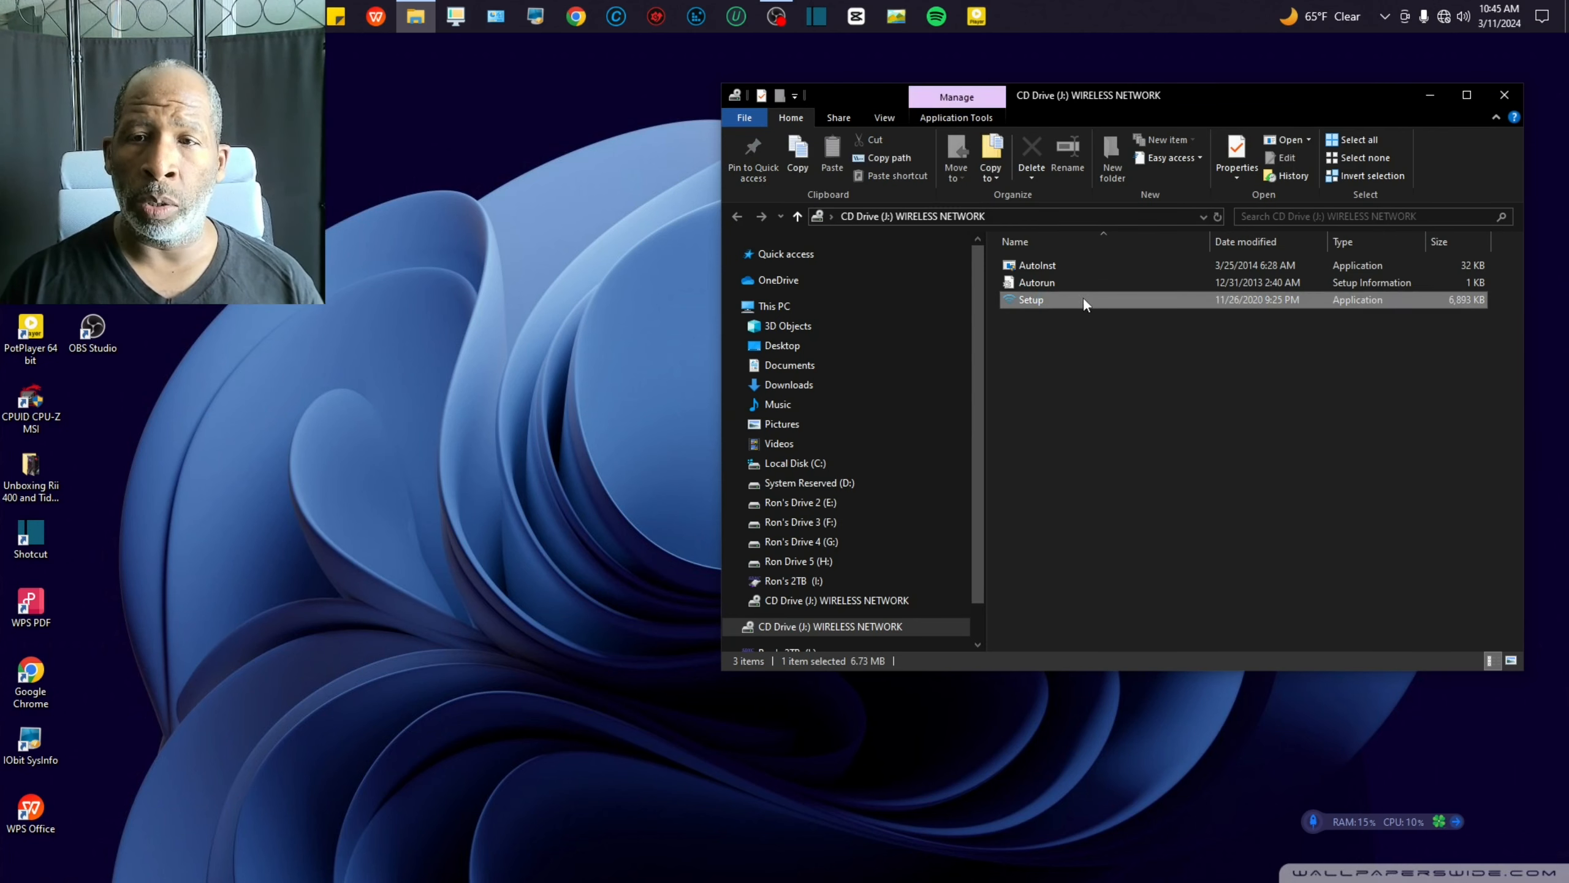
pyautogui.rightClick(1031, 299)
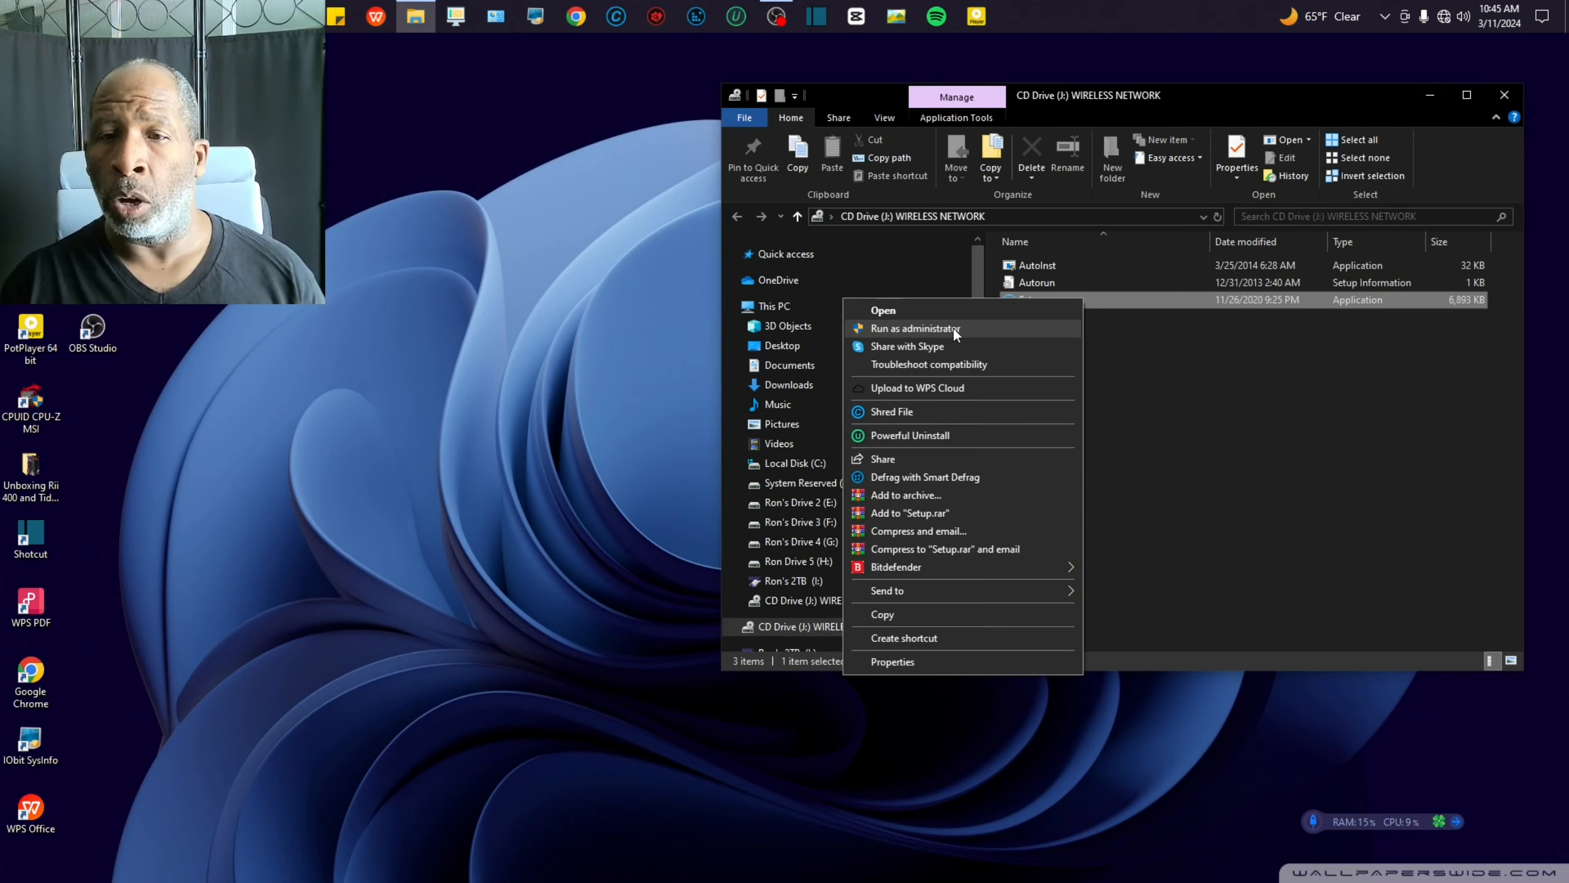
# Run Setup as administrator and install the wireless LAN card driver to the Ralink folder
pyautogui.click(914, 329)
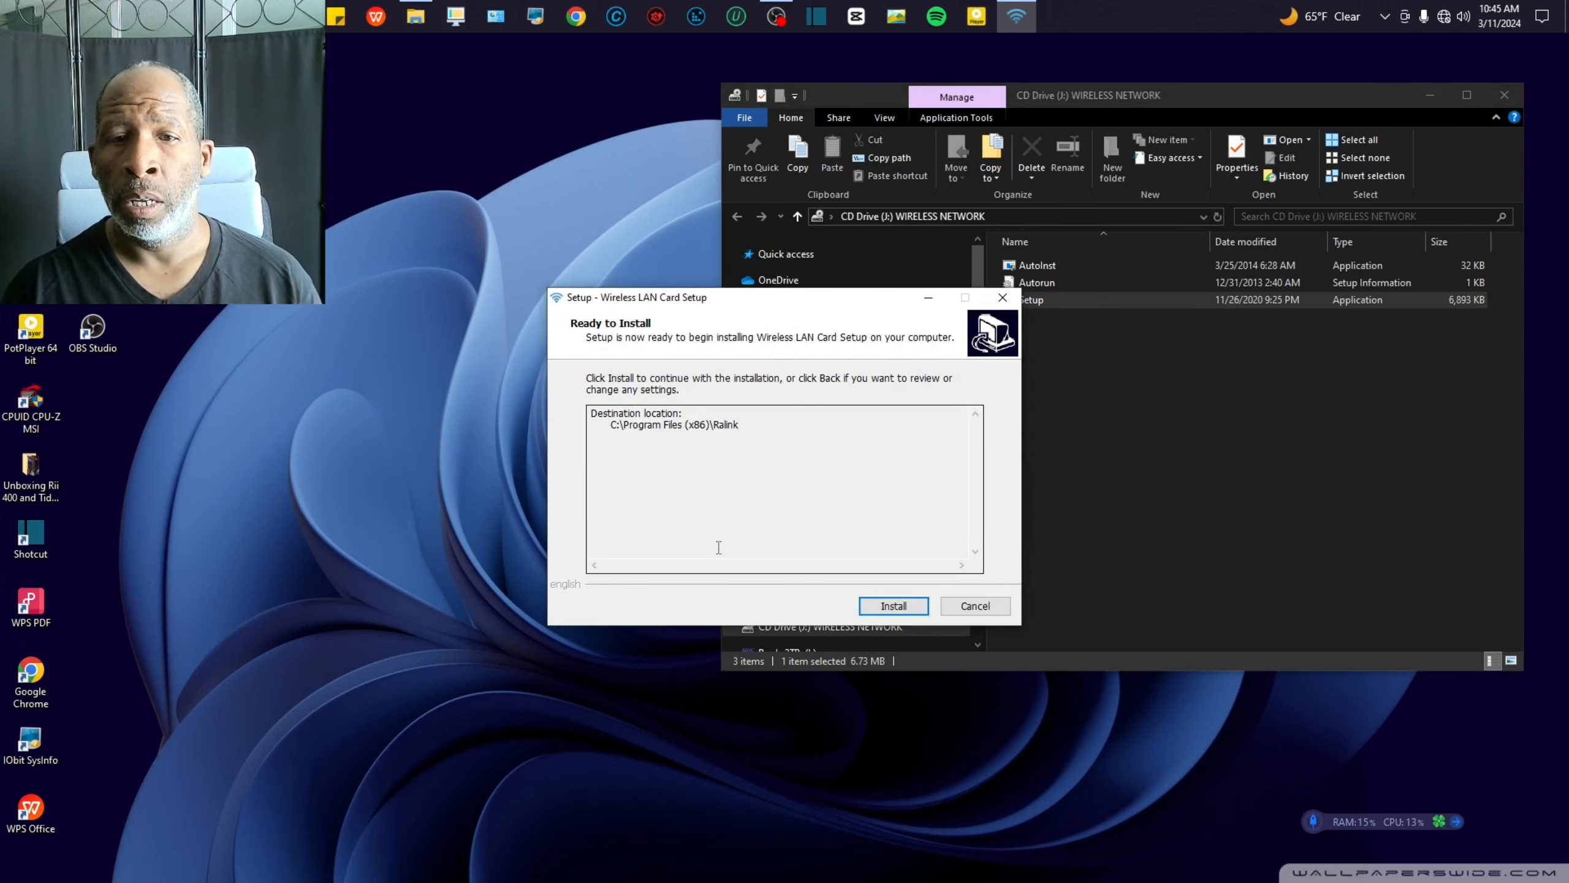
pyautogui.moveTo(751, 446)
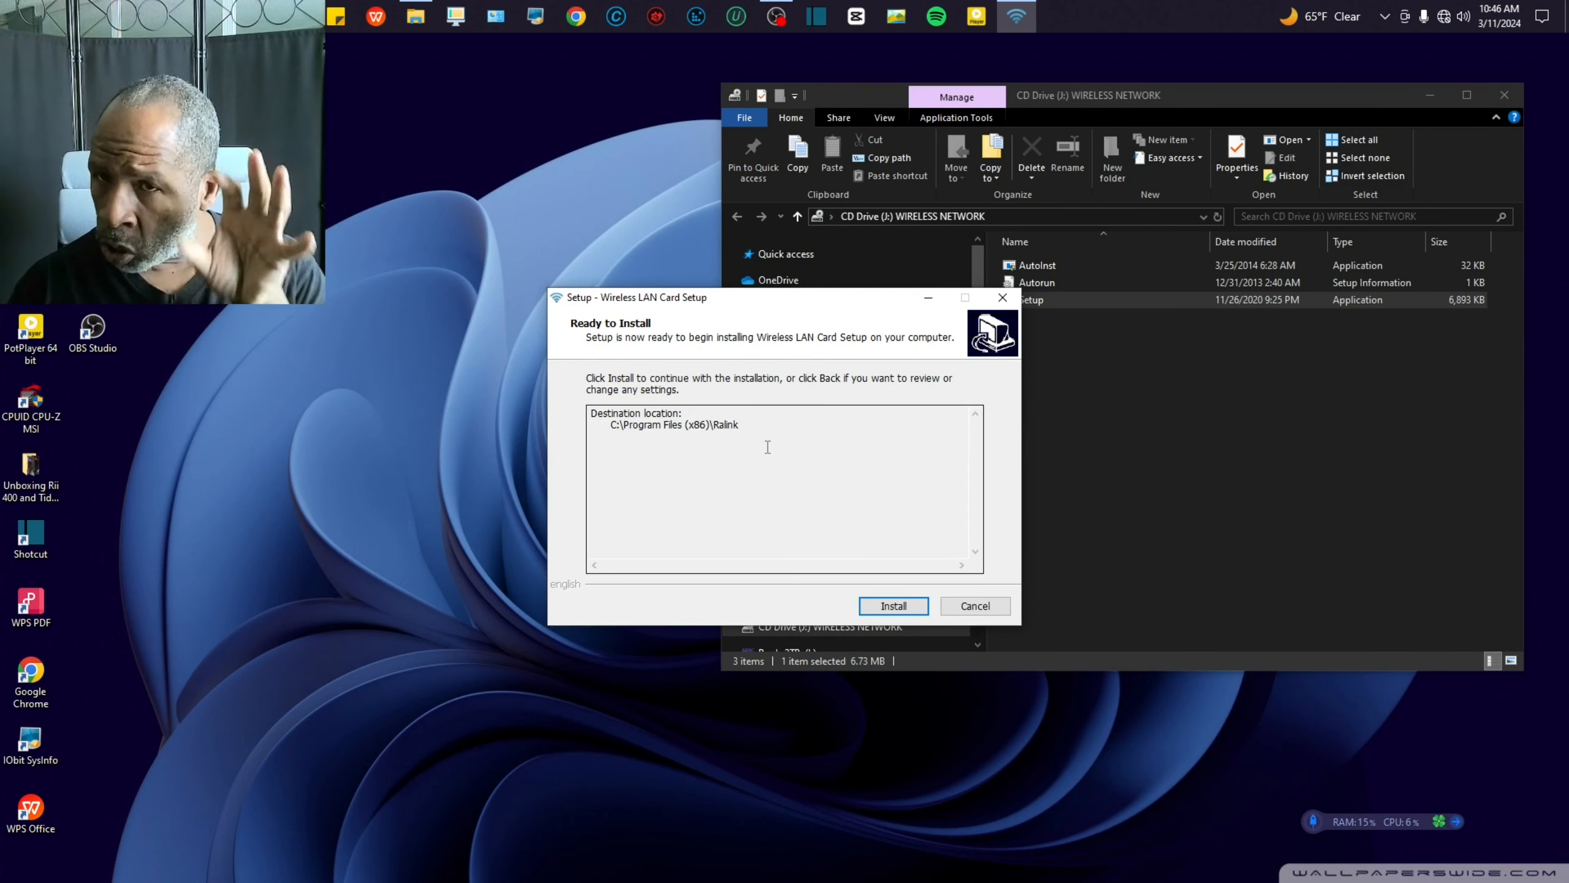
pyautogui.click(890, 605)
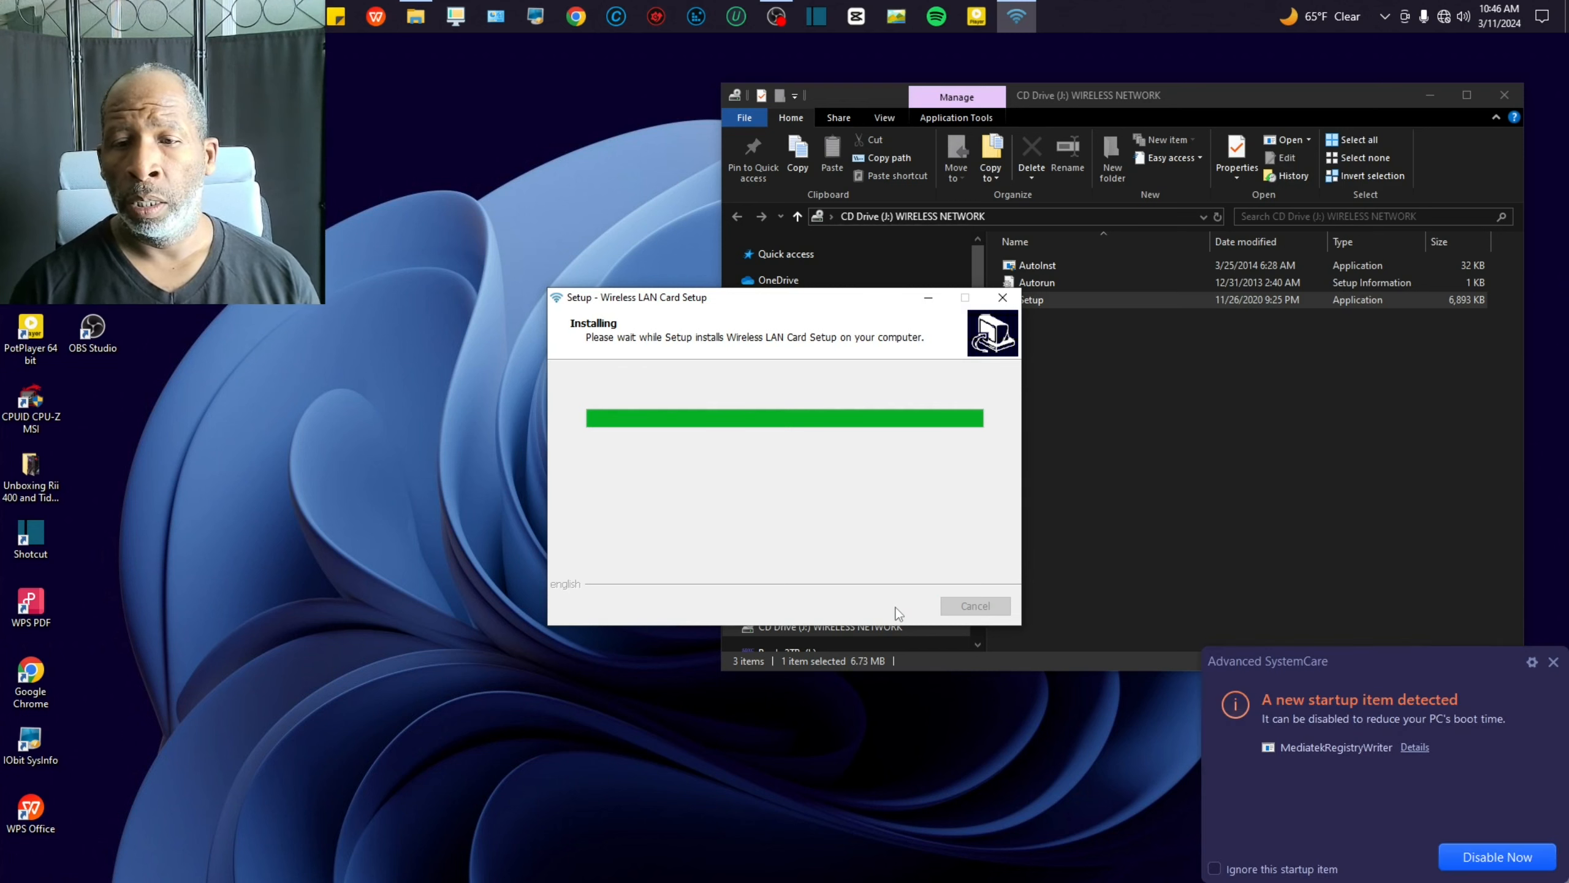
pyautogui.moveTo(1044, 565)
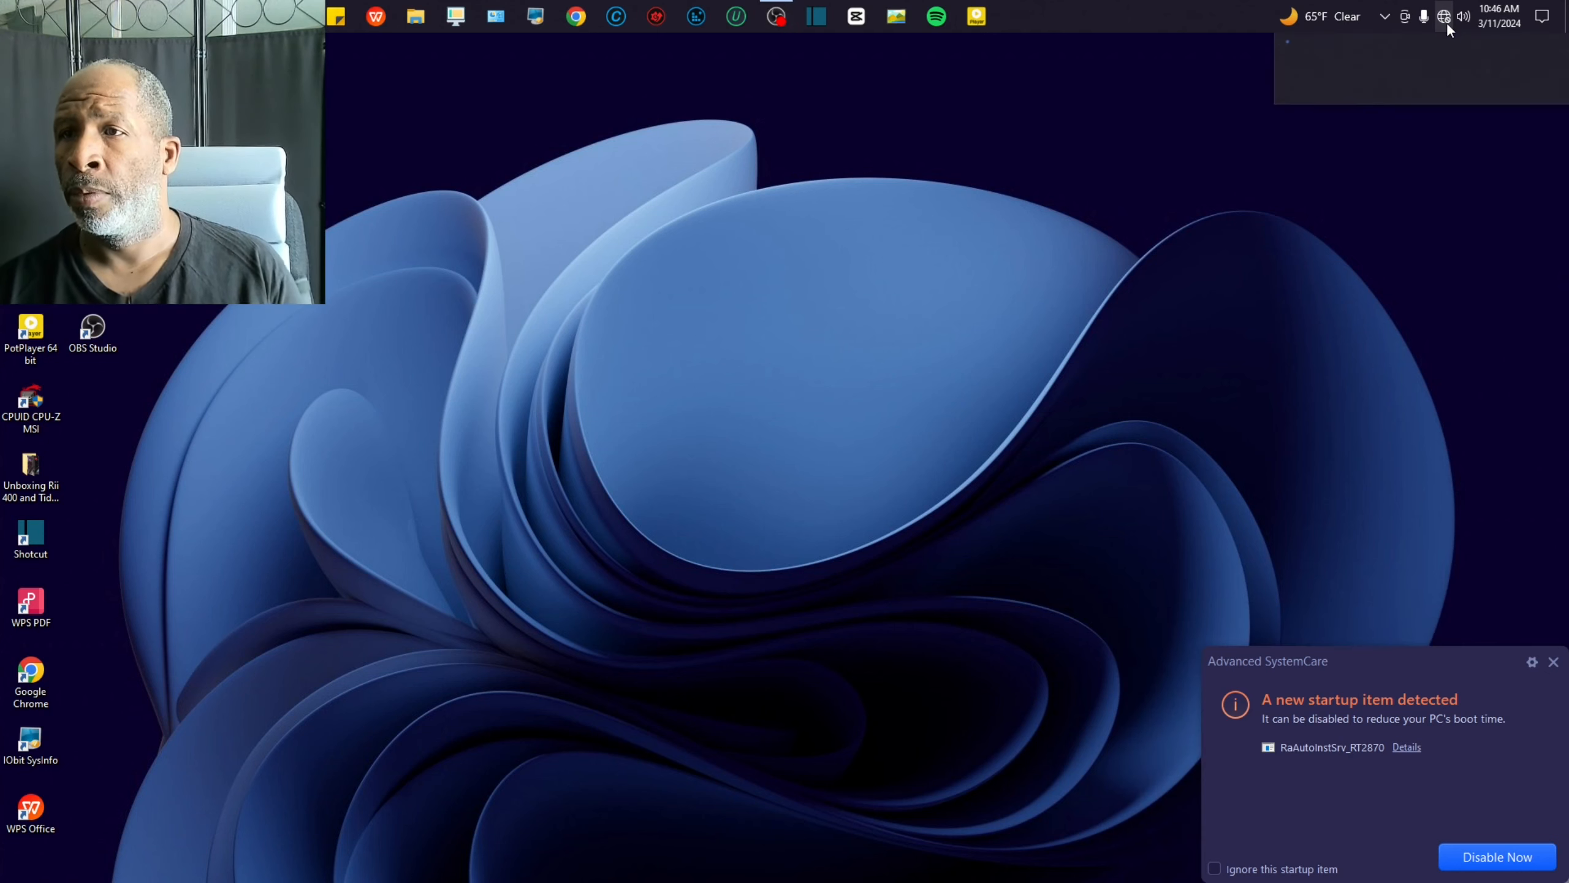
# Connect to the secured Wi-Fi network at the top of the system tray's network list
pyautogui.click(1444, 17)
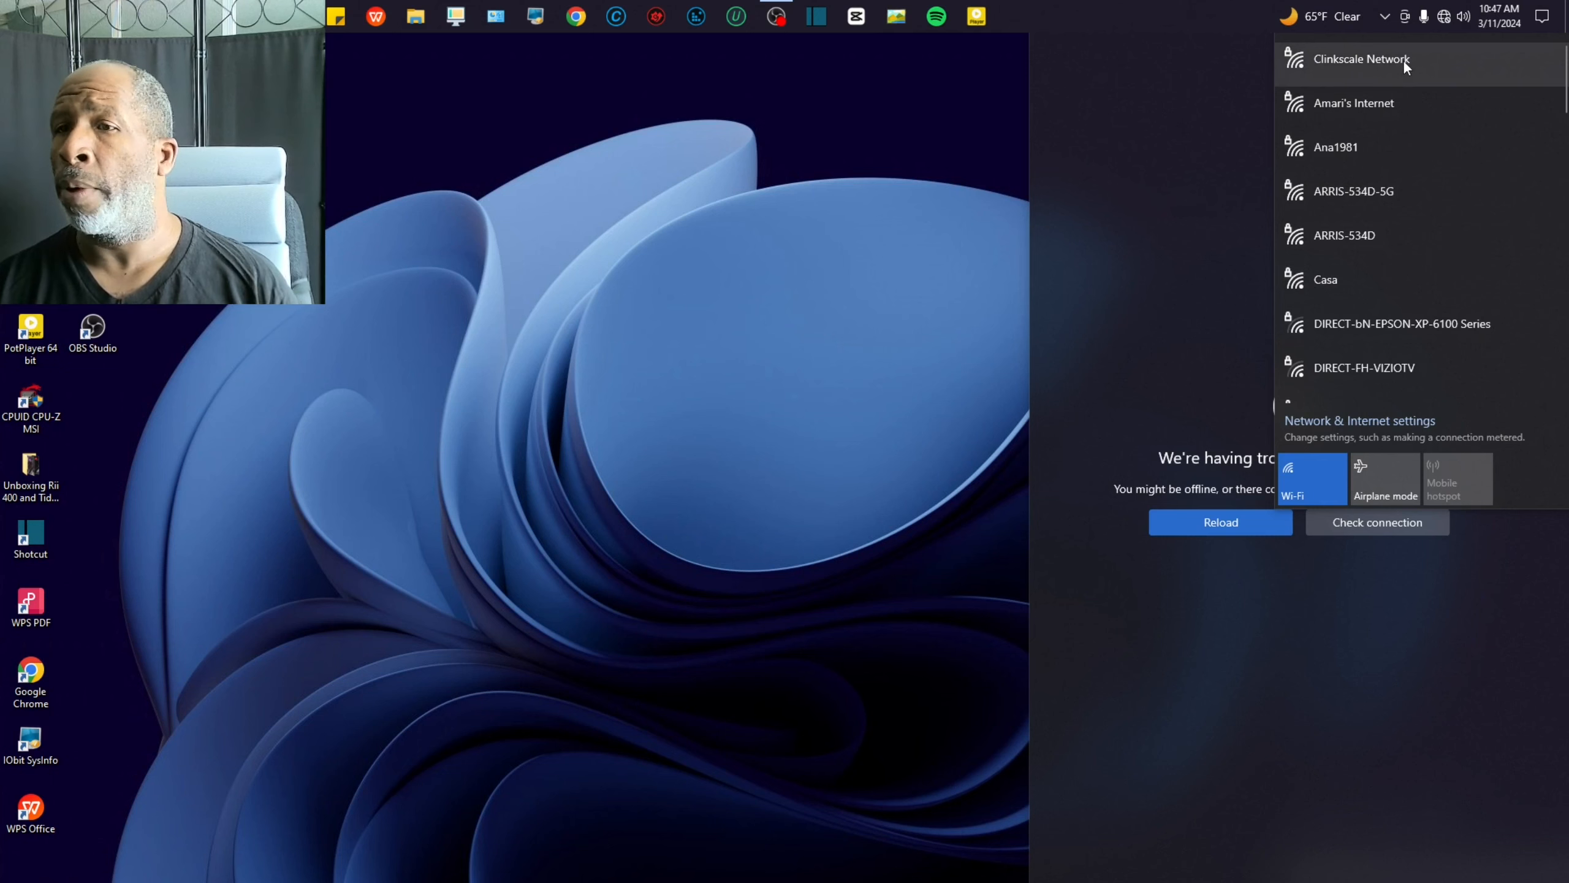
pyautogui.click(1361, 58)
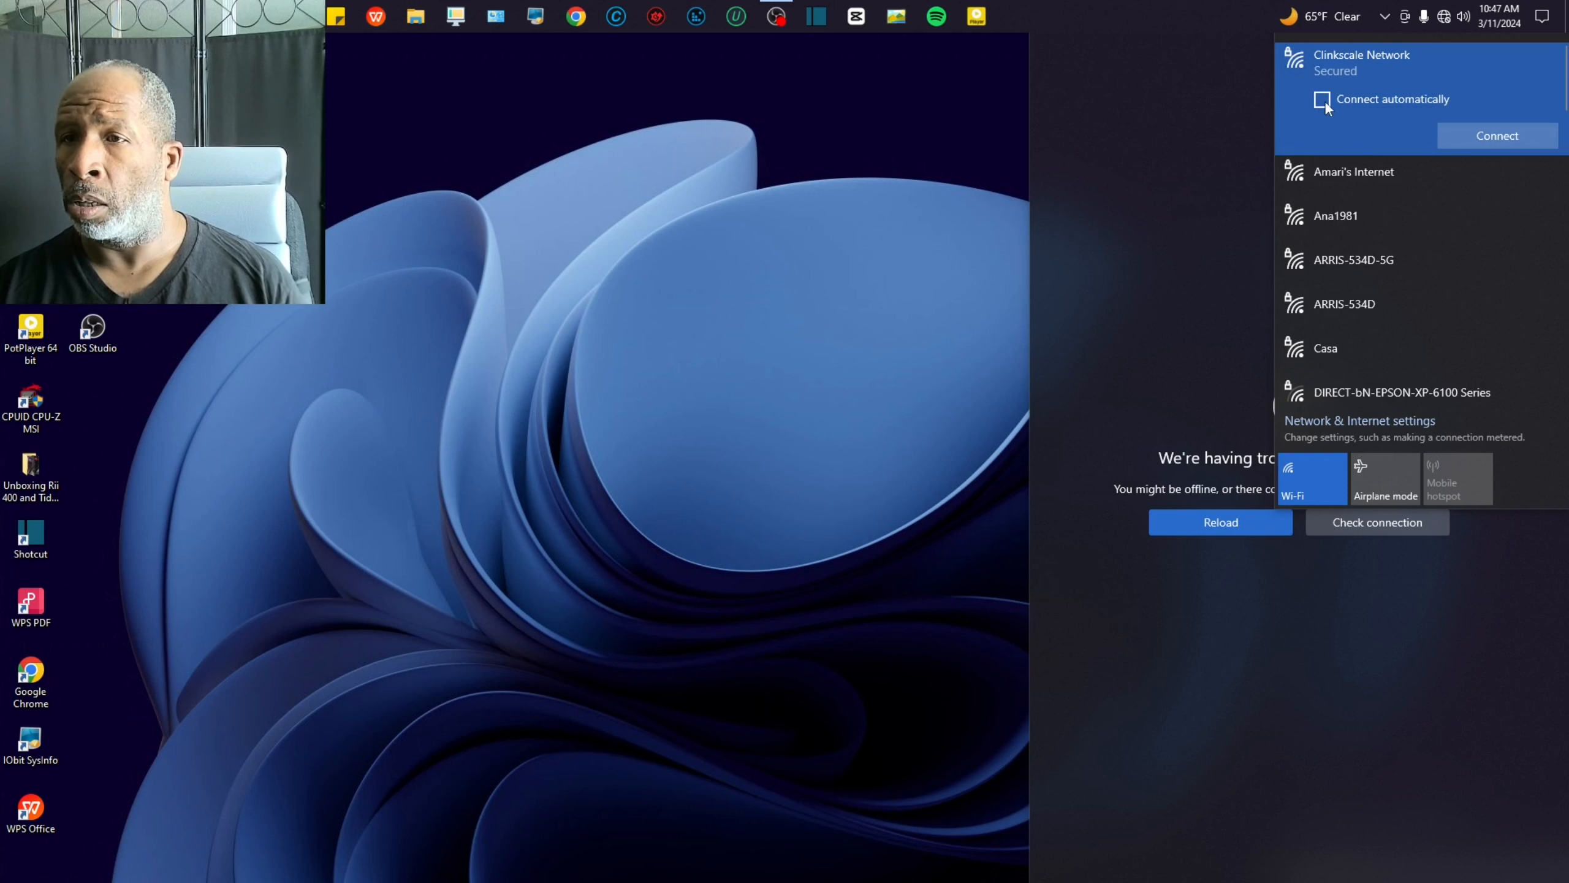
pyautogui.click(1496, 135)
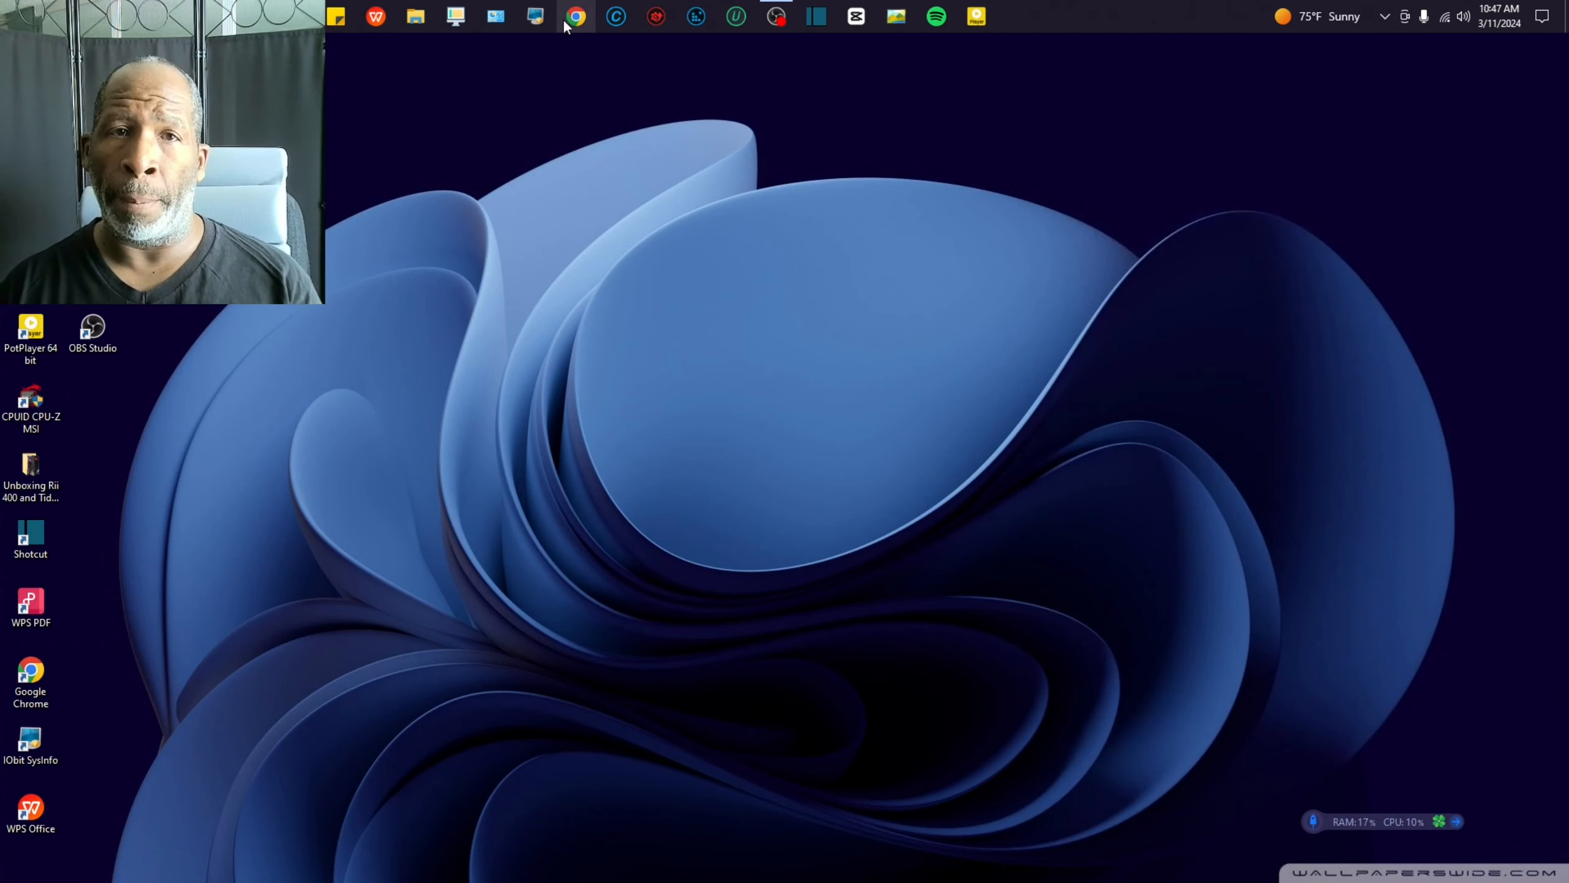
pyautogui.click(575, 17)
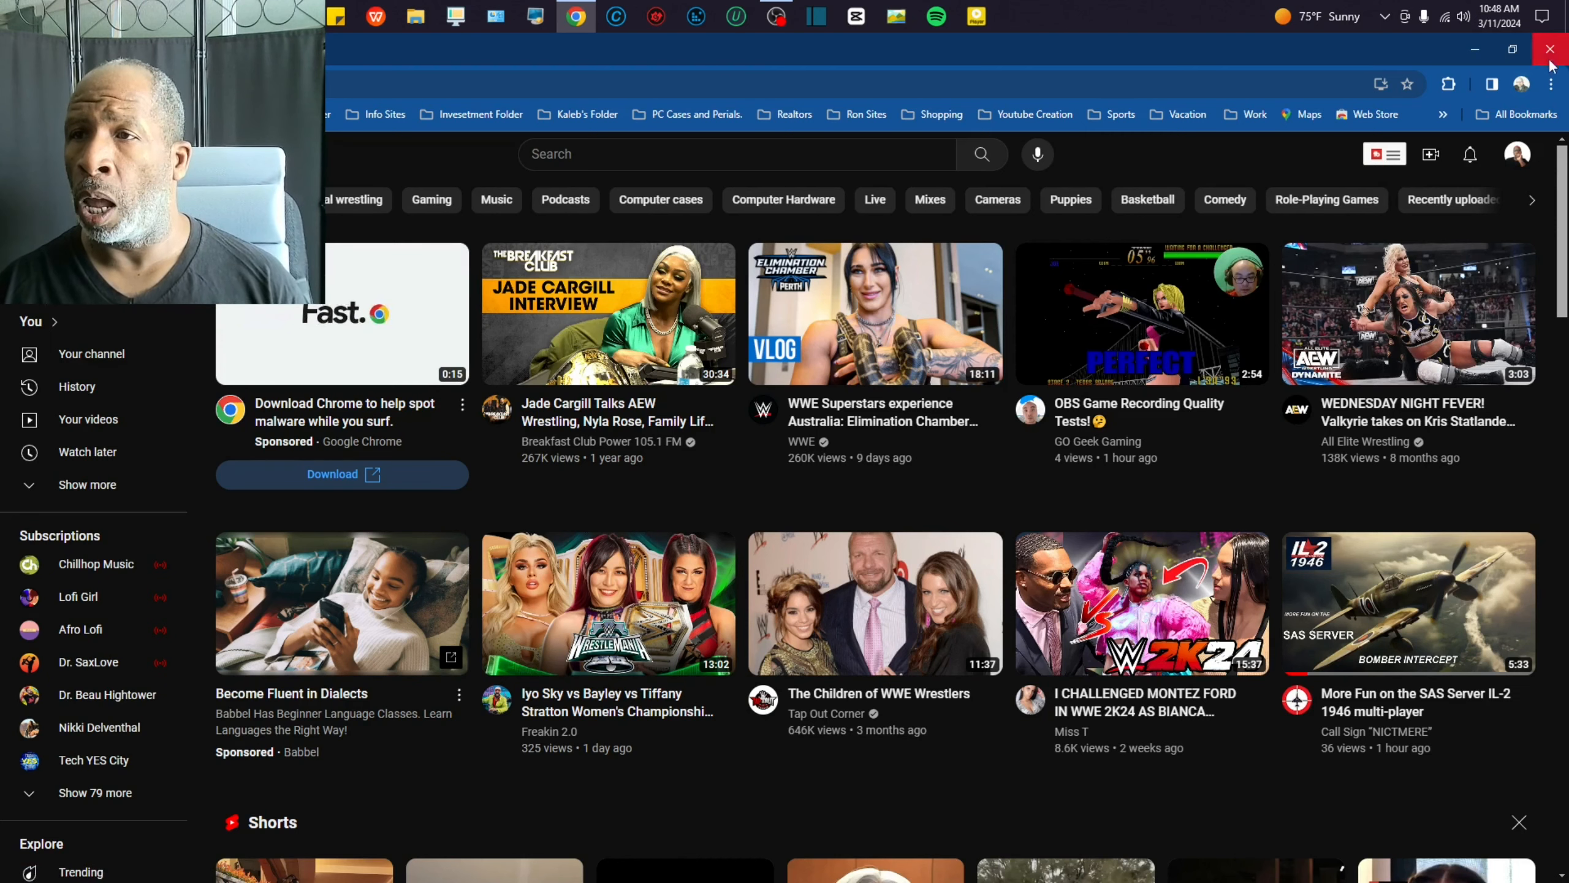
pyautogui.click(1550, 47)
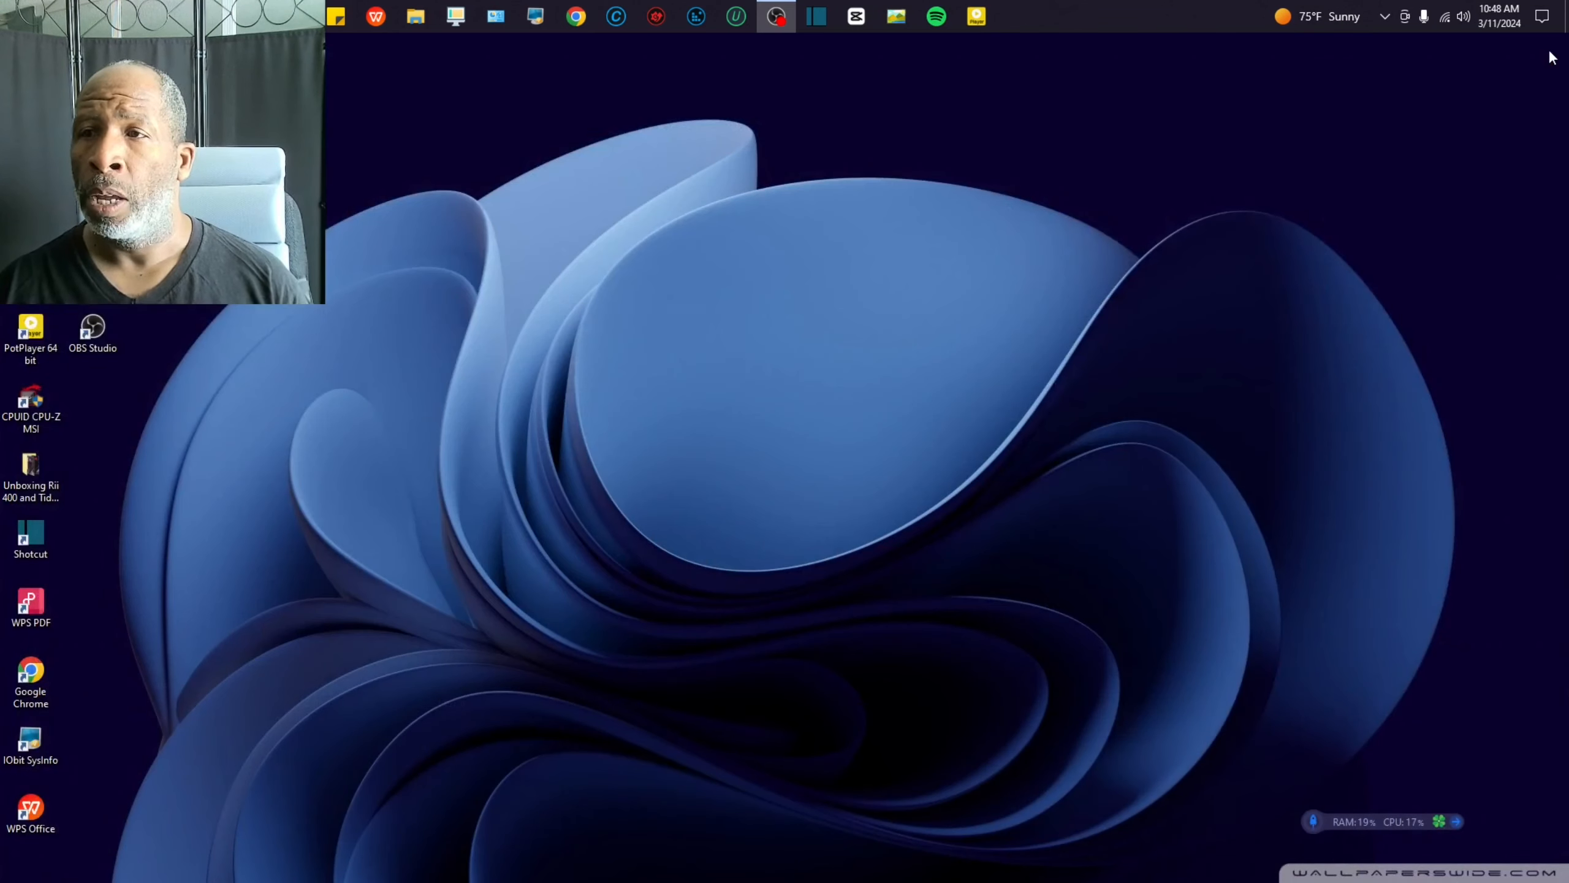